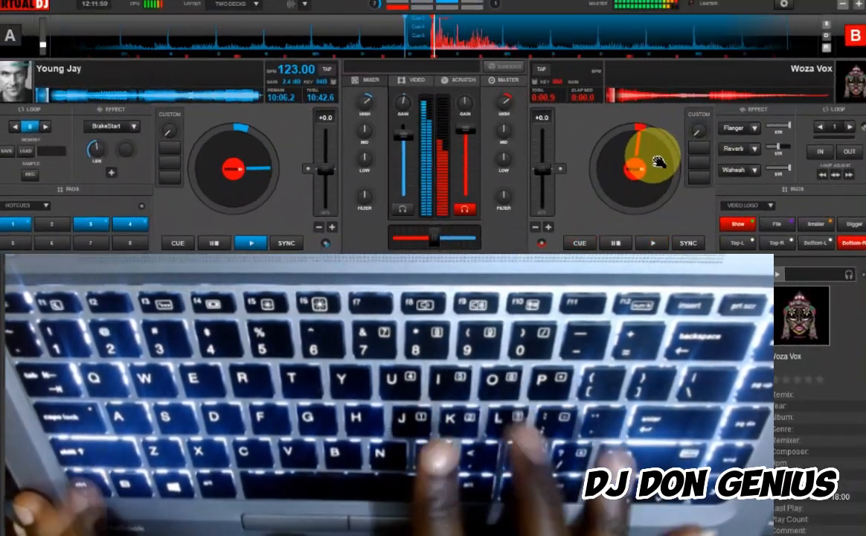
- Look up the keyboard mapping for the L key in Settings > Controllers > Keyboard
{"action": "left_click", "coordinate": [652, 243]}
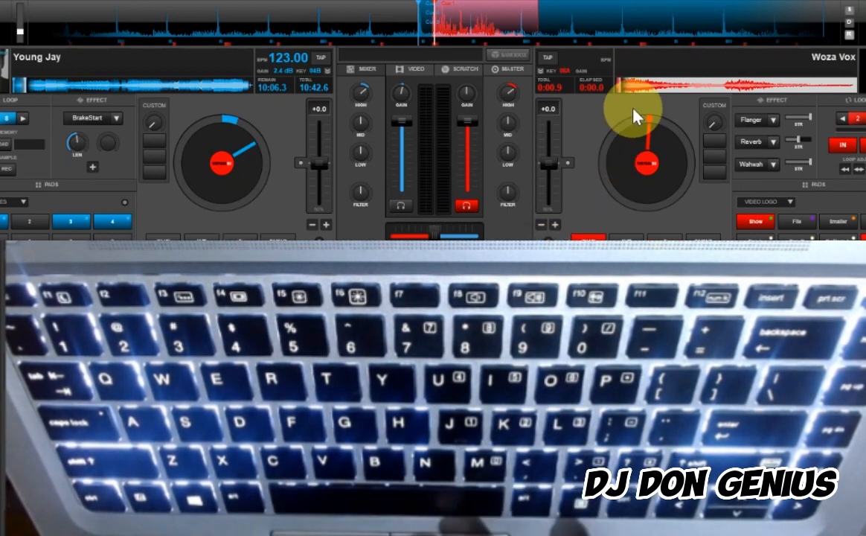
{"action": "mouse_move", "coordinate": [813, 3]}
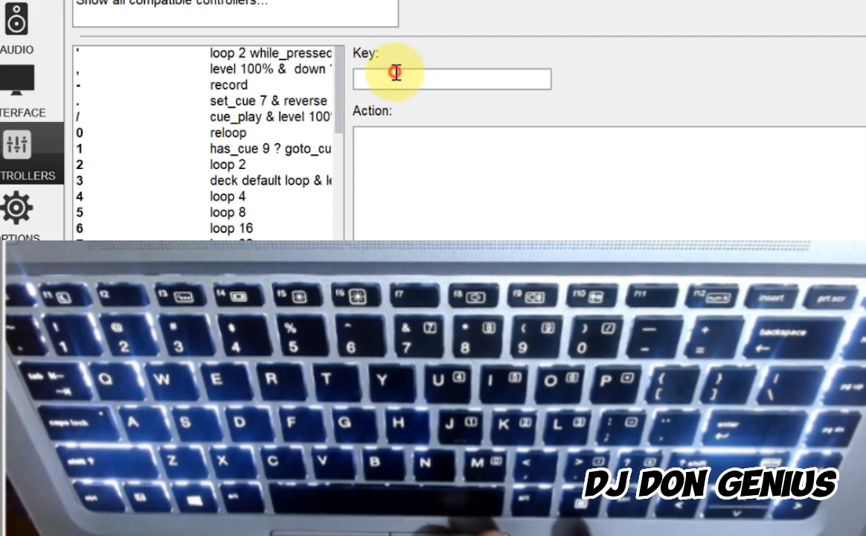
{"action": "type", "text": "L"}
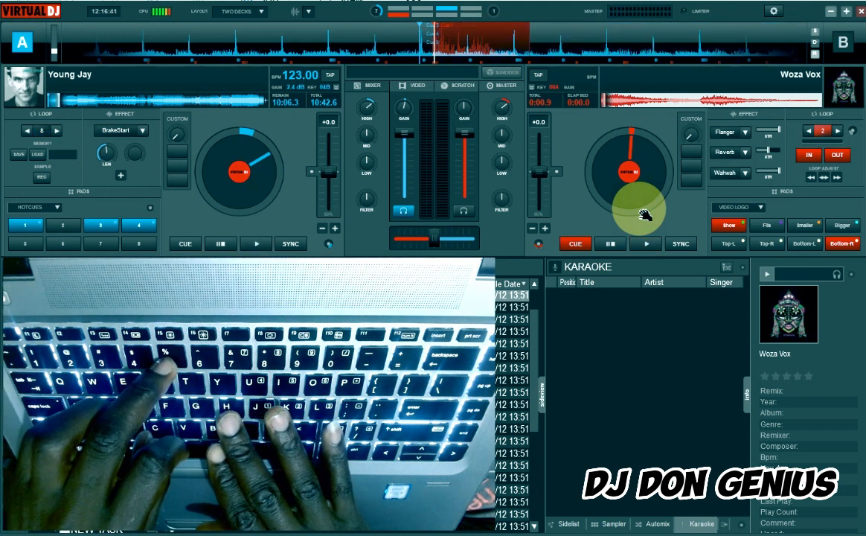
- Demonstrate the scratch on the deck jog wheel with Young Jay and Woza Vox loaded
{"action": "left_click", "coordinate": [256, 244]}
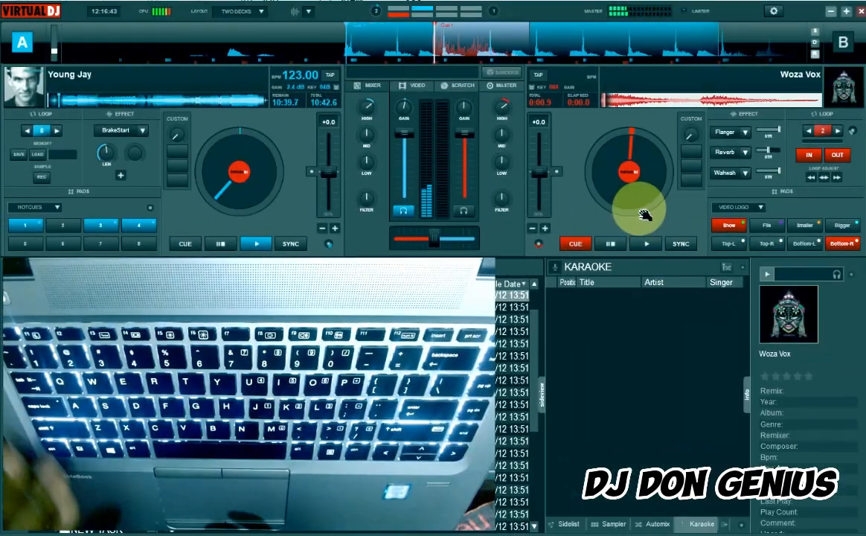